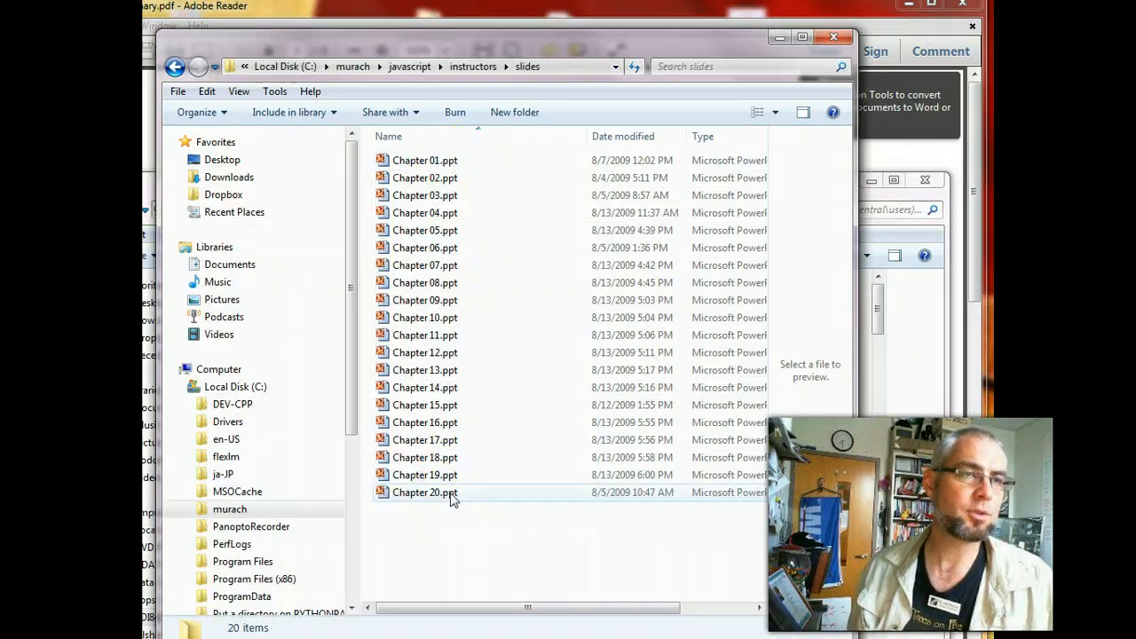
{"action": "mouse_move", "coordinate": [451, 502]}
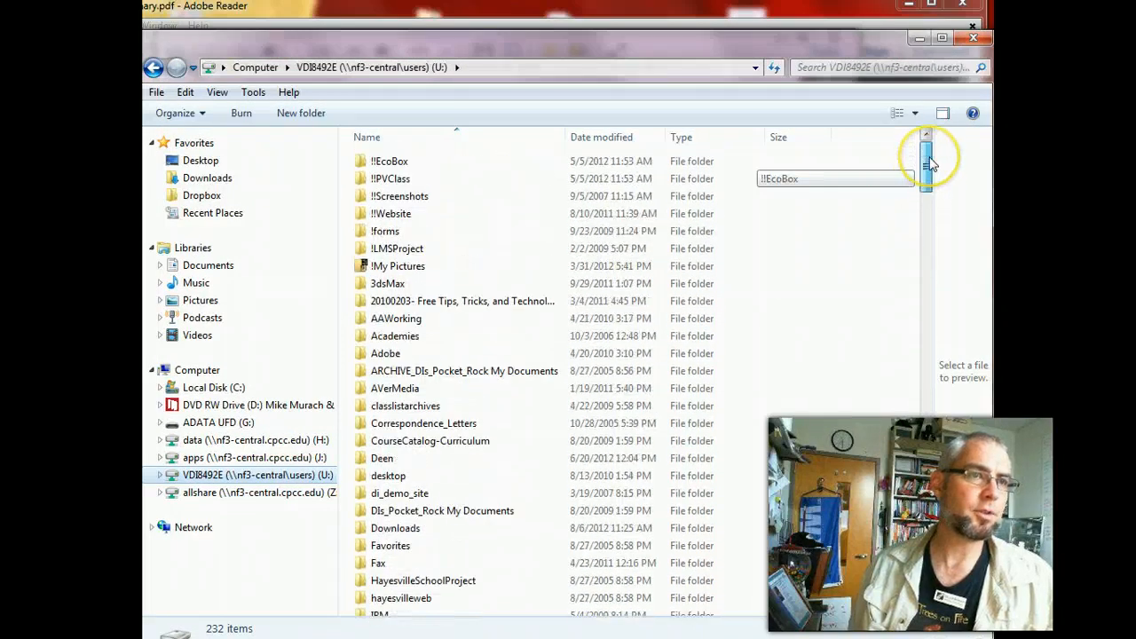
Scroll the U: drive's folder list down and select the www folder
{"action": "left_click_drag", "start_coordinate": [926, 159], "coordinate": [926, 186]}
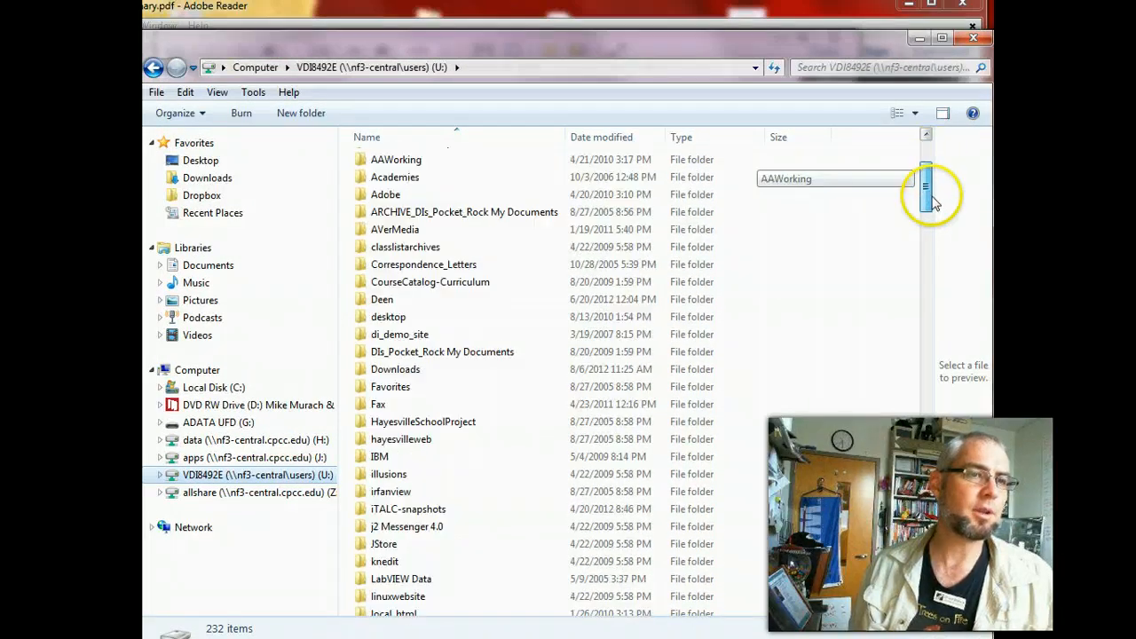
{"action": "left_click_drag", "start_coordinate": [926, 187], "coordinate": [925, 320]}
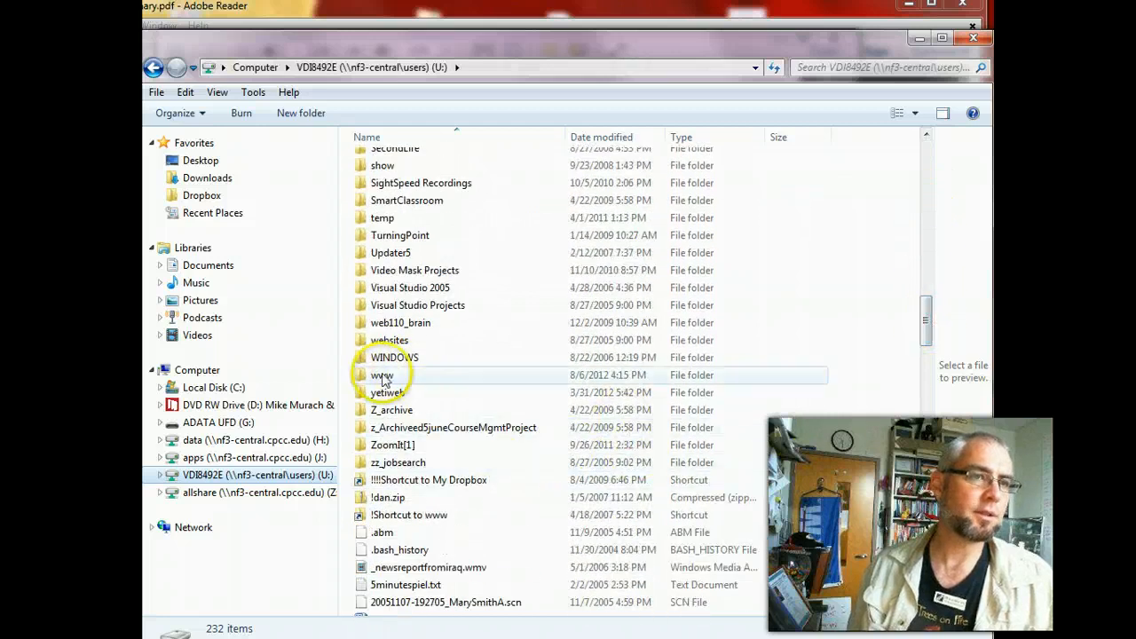
{"action": "left_click", "coordinate": [381, 375]}
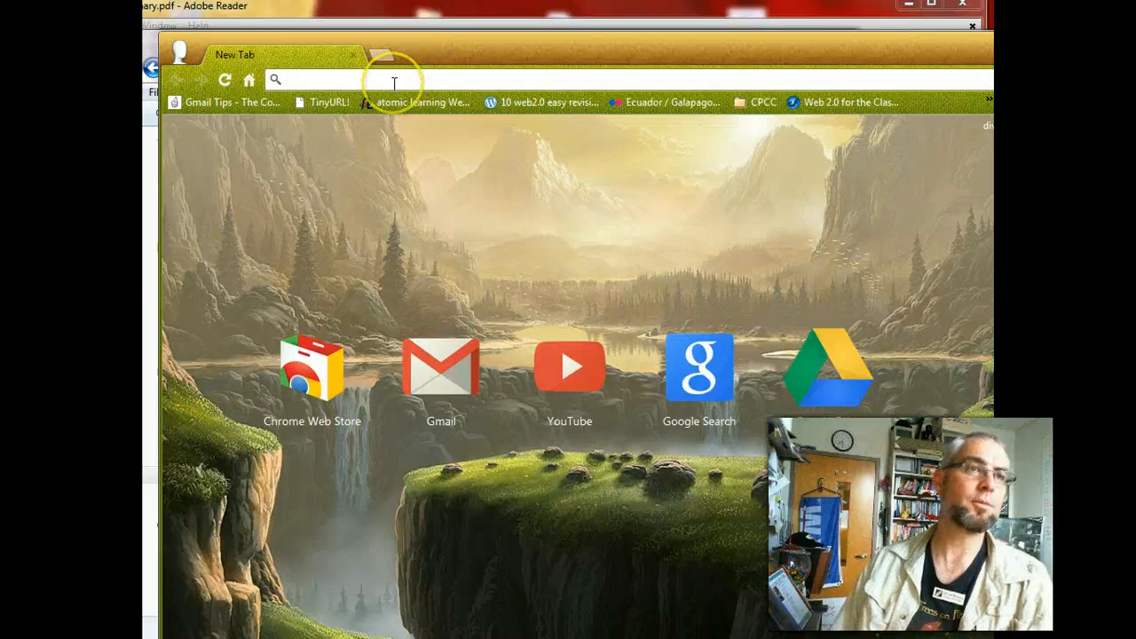
Load di.vonbriesen.people.cpcc.edu in Chrome to view the site's root index
{"action": "type", "text": "di.vonbriesen.people.cpcc.edu"}
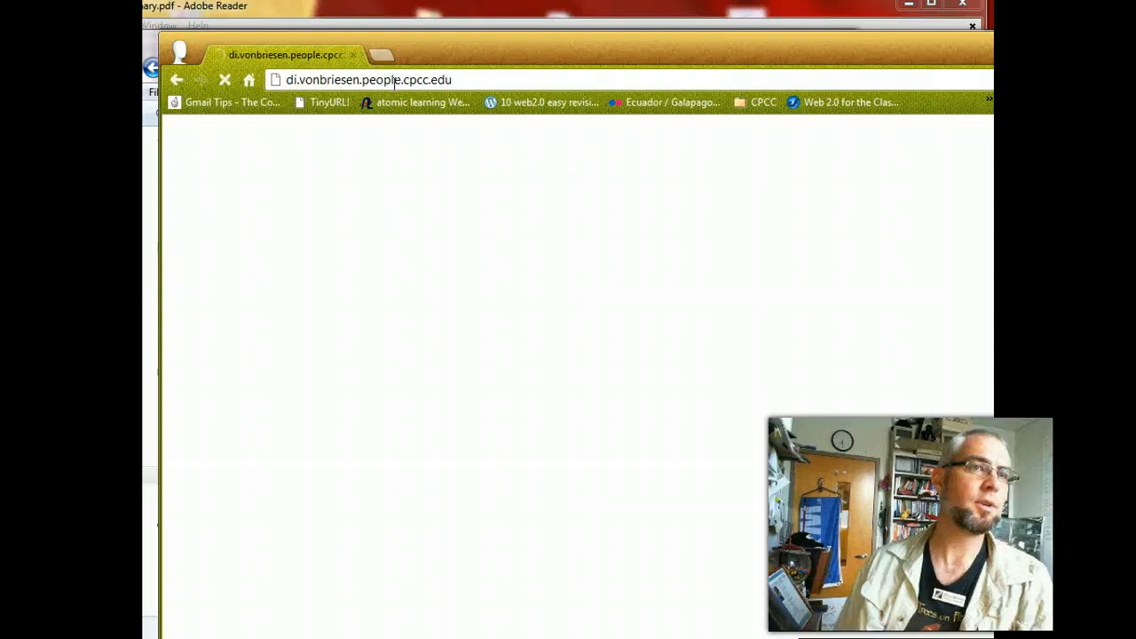
{"action": "key", "text": "Return"}
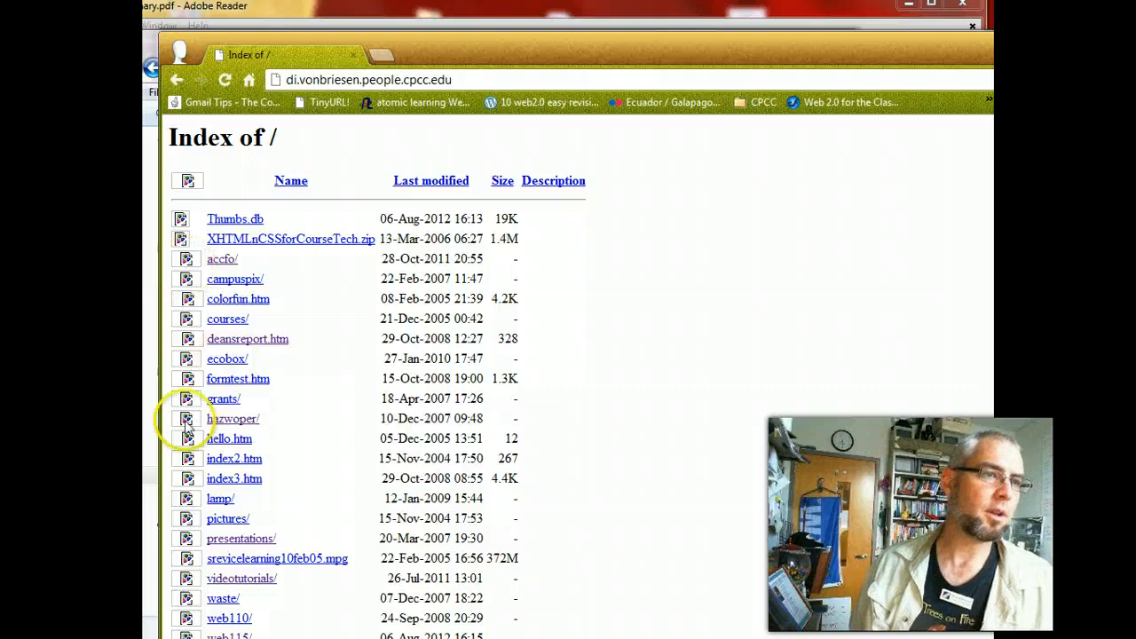
{"action": "mouse_move", "coordinate": [830, 57]}
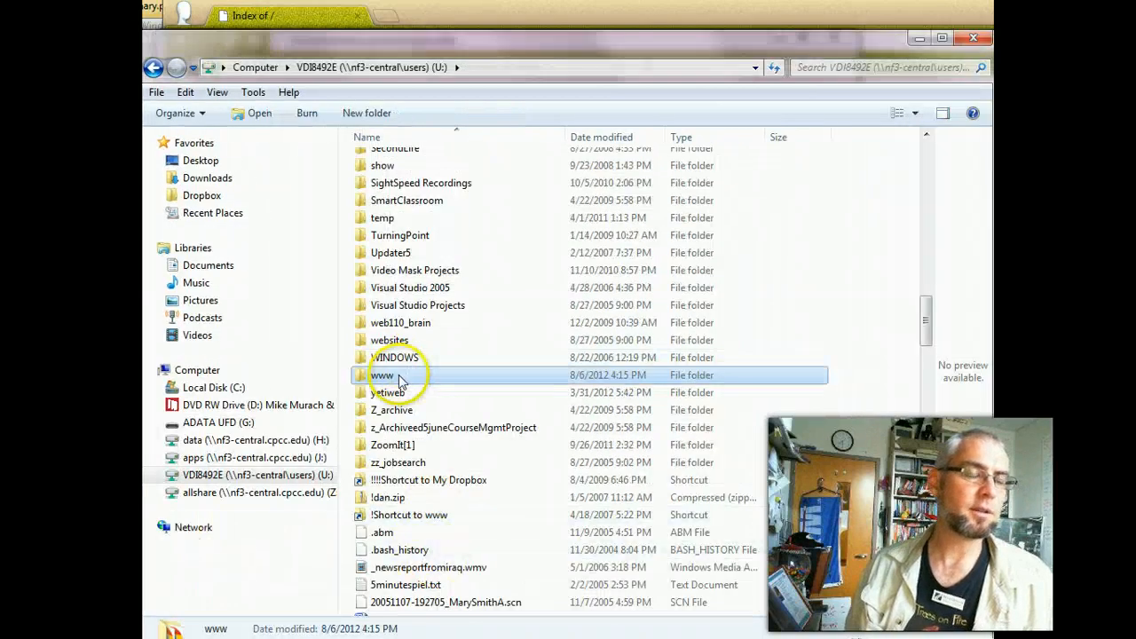
Open www and select the web115 folder
{"action": "double_click", "coordinate": [382, 375]}
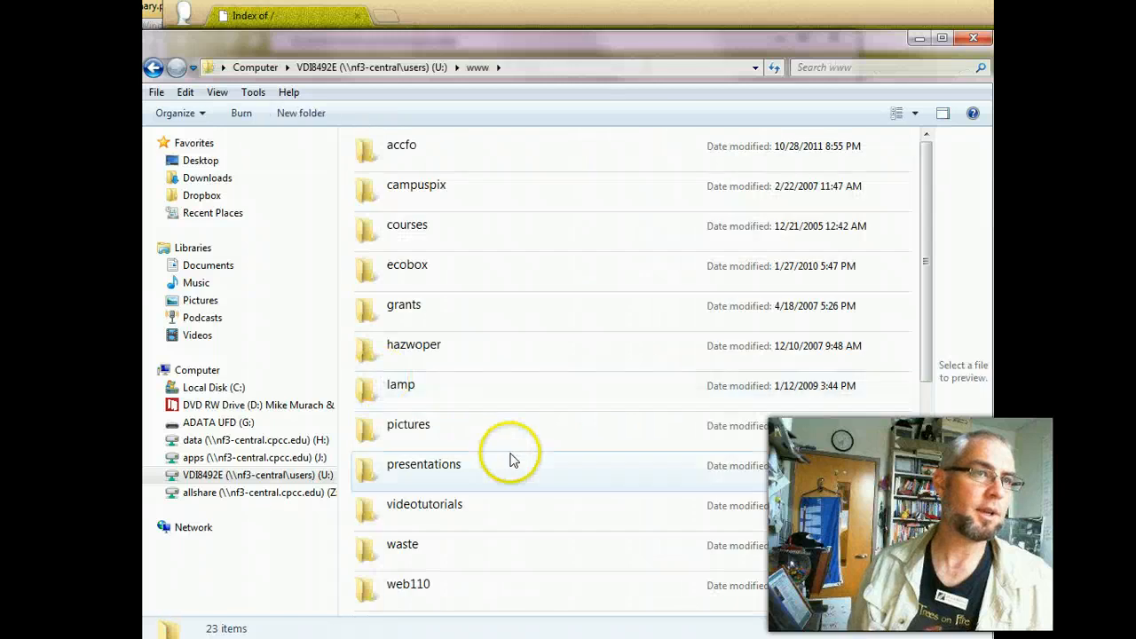
{"action": "scroll", "scroll_direction": "down", "scroll_amount": 3}
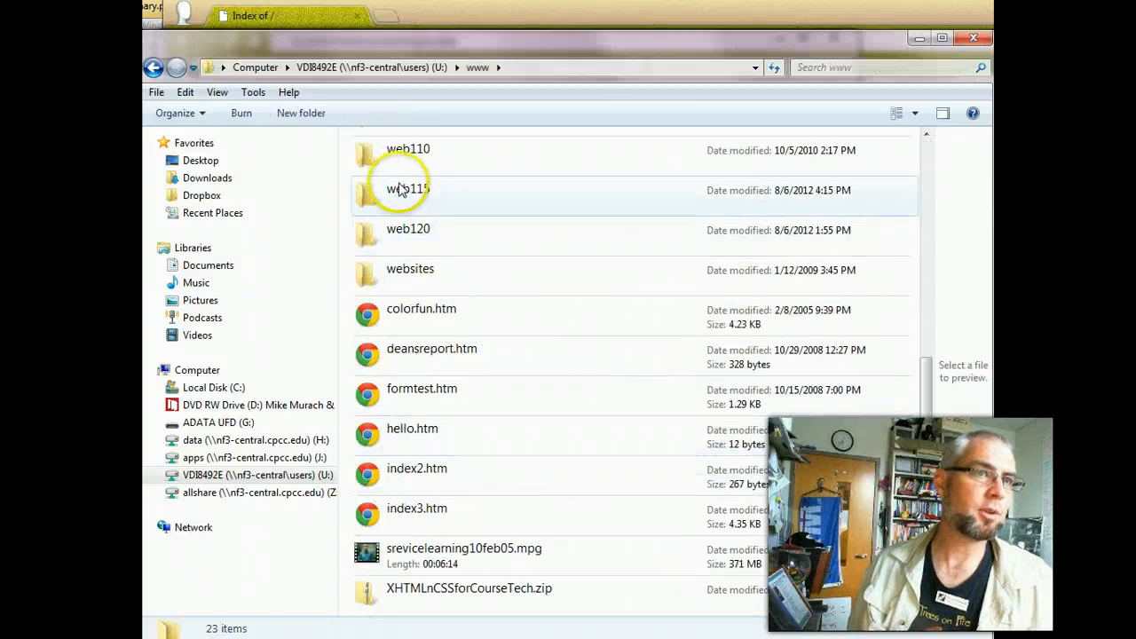
{"action": "left_click", "coordinate": [408, 188]}
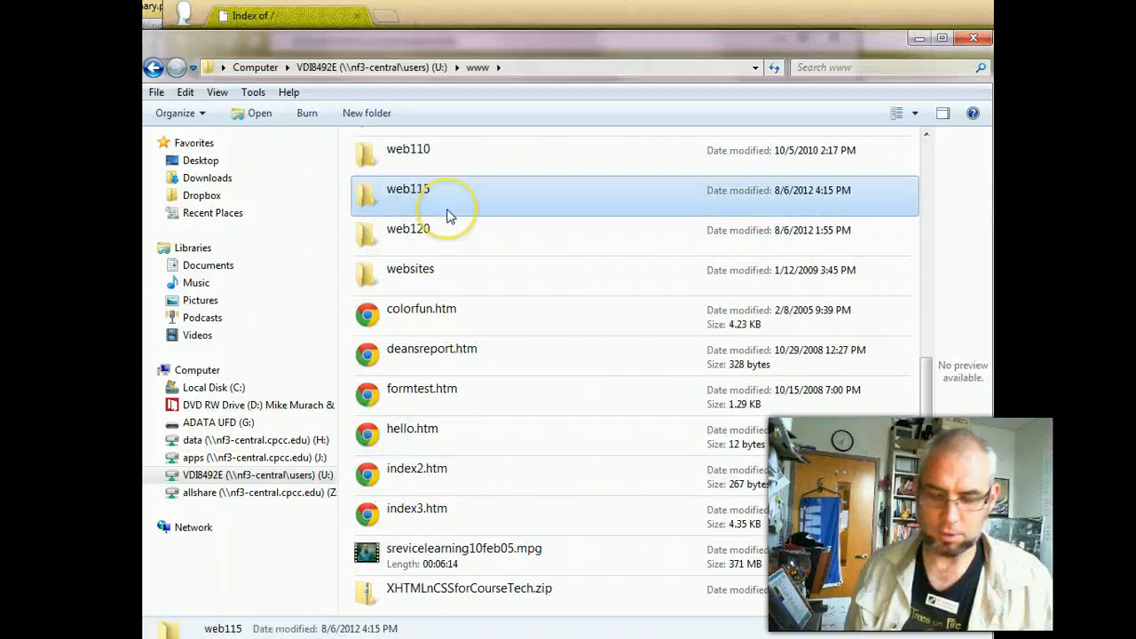
{"action": "mouse_move", "coordinate": [450, 268]}
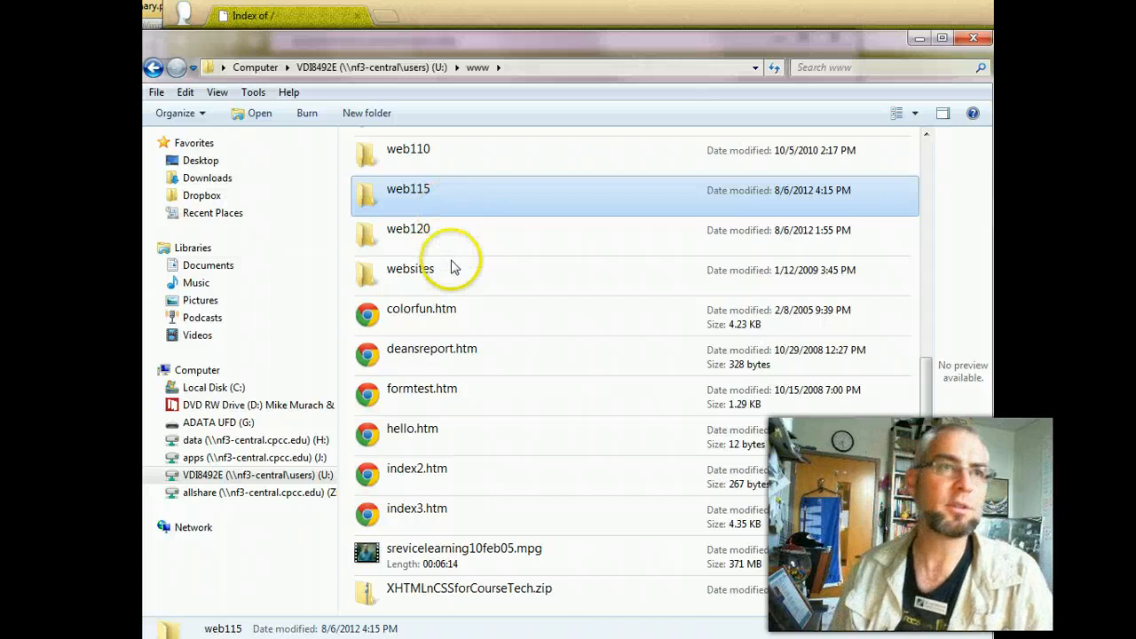
{"action": "right_click", "coordinate": [407, 188]}
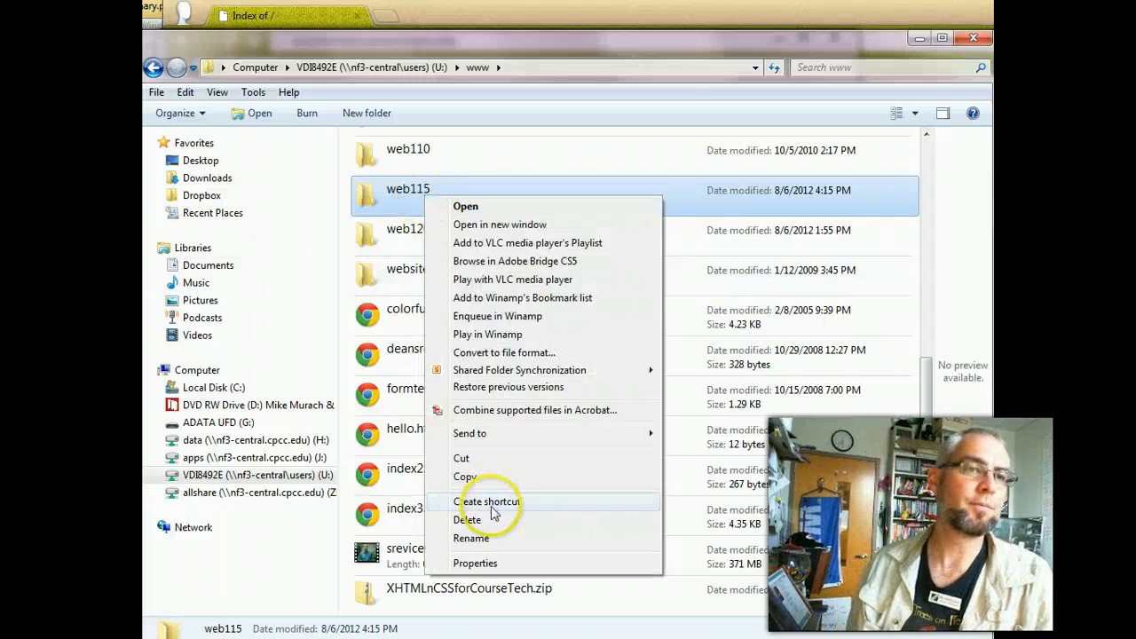
Rename the web115 folder to web115xx
{"action": "left_click", "coordinate": [470, 538]}
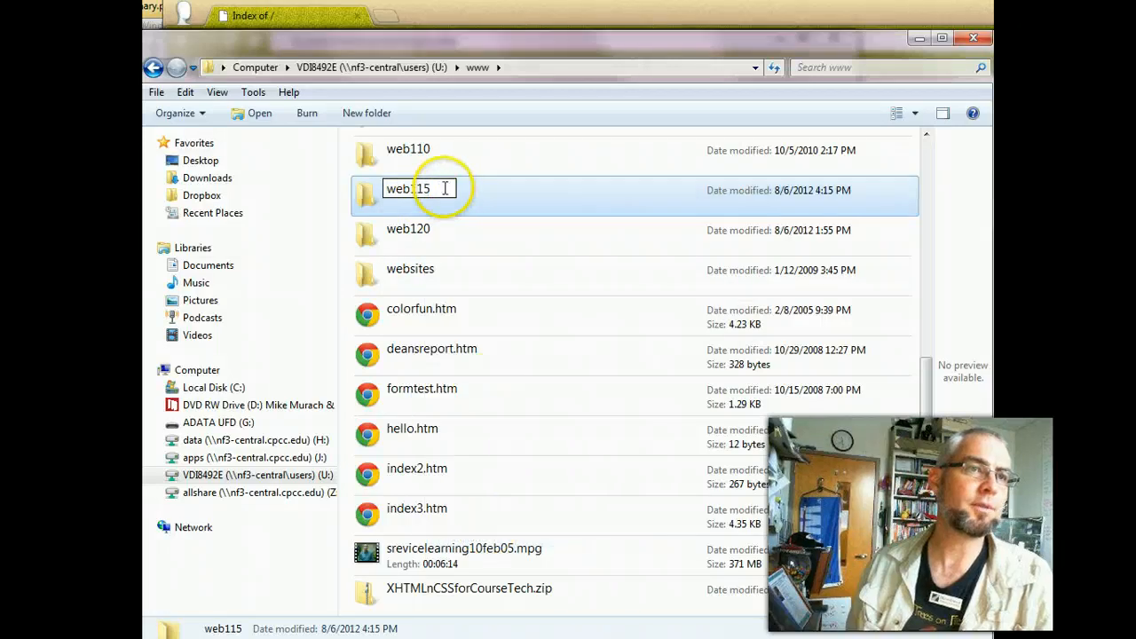
{"action": "type", "text": "xx"}
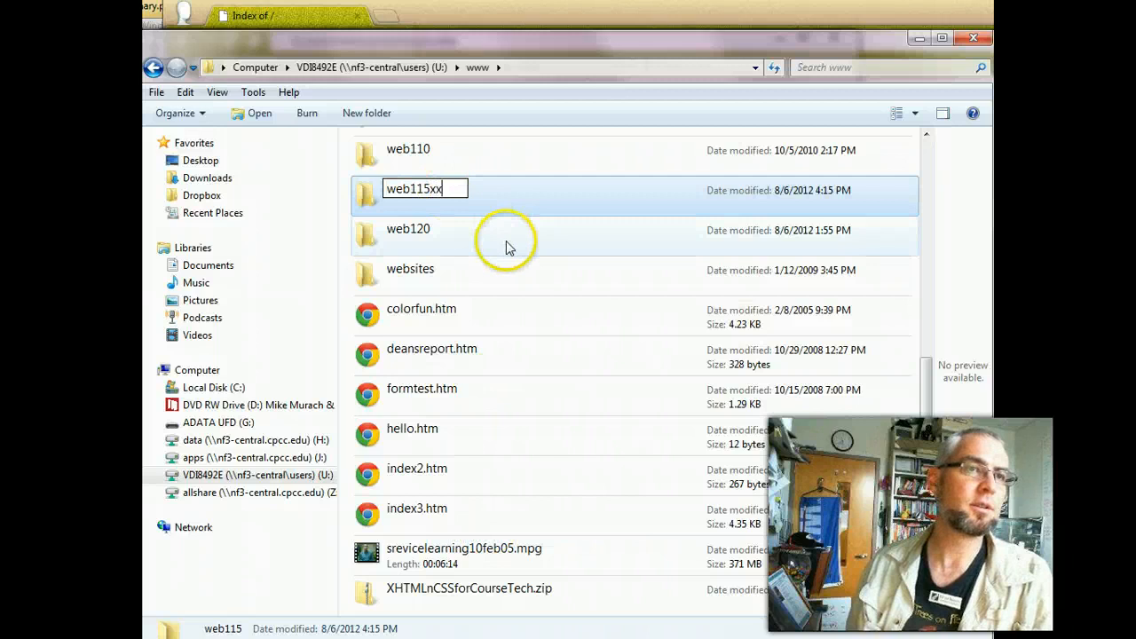
{"action": "left_click", "coordinate": [408, 228]}
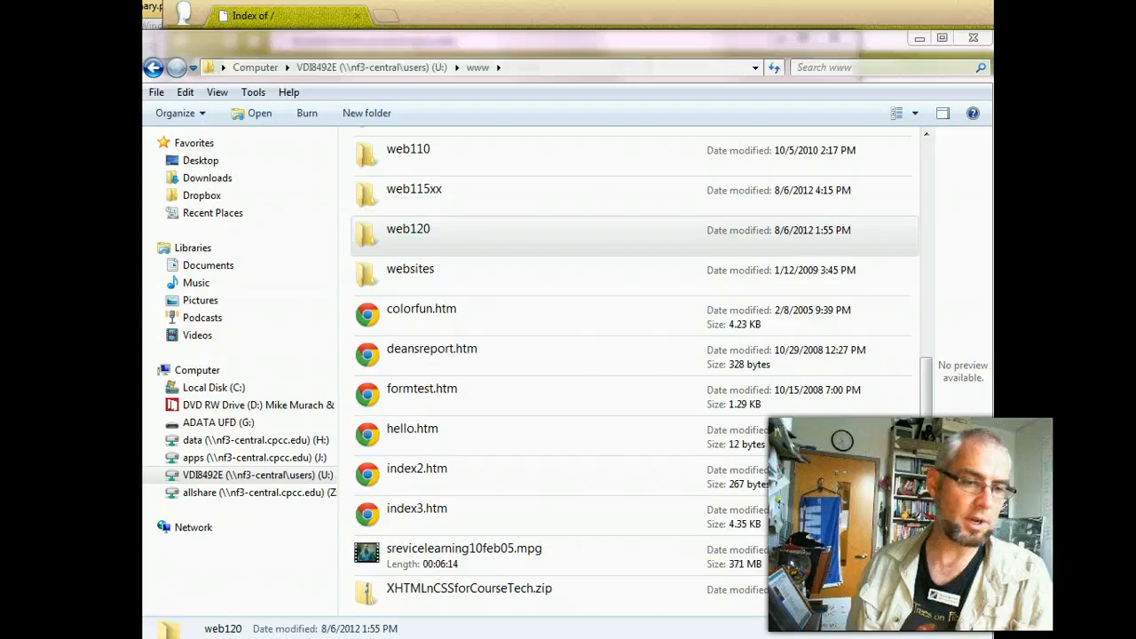
{"action": "left_click", "coordinate": [266, 16]}
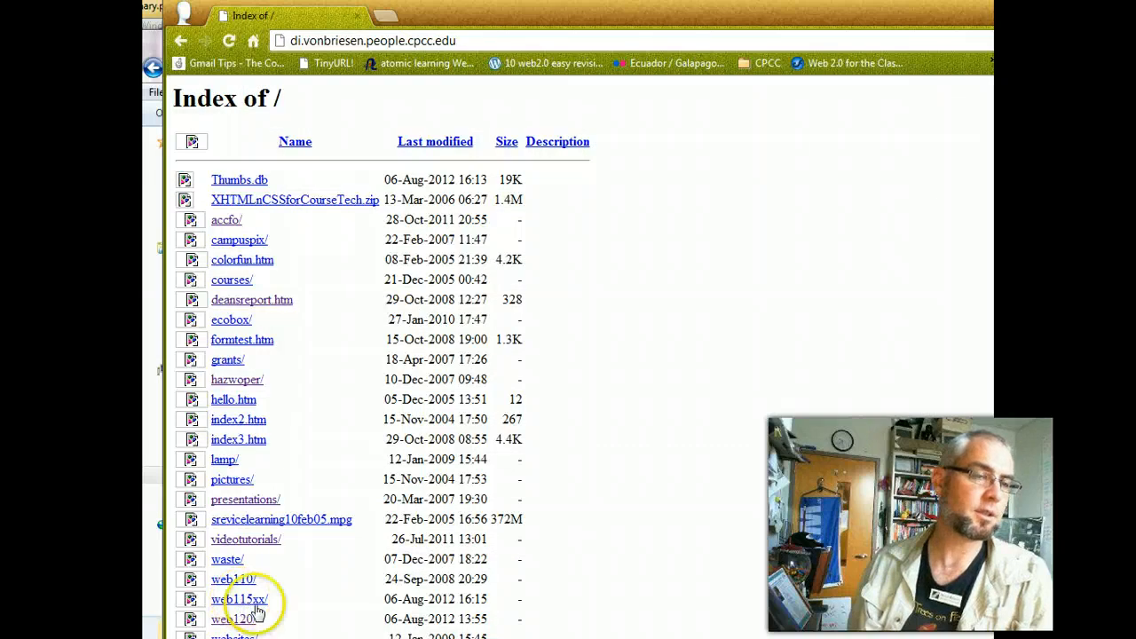
Follow the web115xx/ link in the Index of / page
{"action": "left_click", "coordinate": [239, 599]}
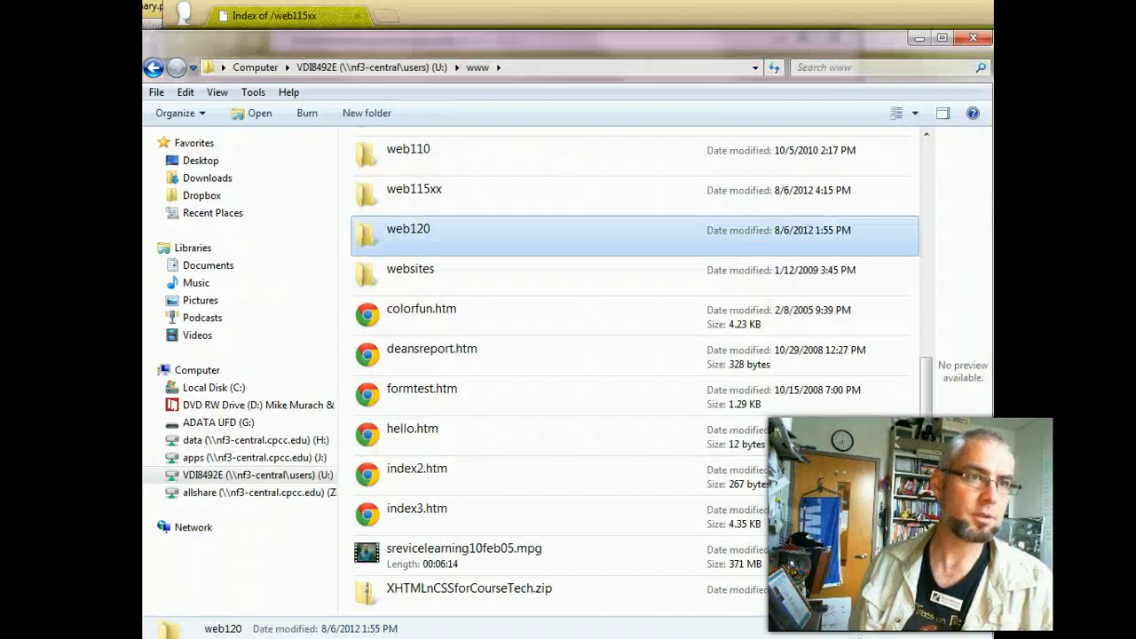
Create a folder named slides inside web115xx and open it
{"action": "double_click", "coordinate": [413, 188]}
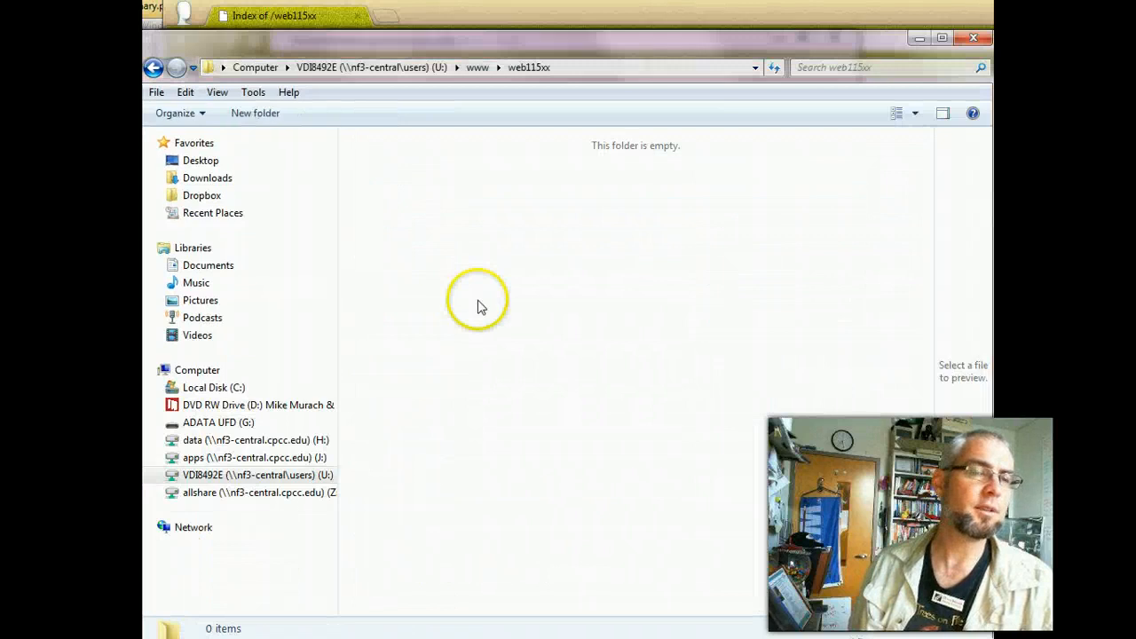
{"action": "right_click", "coordinate": [479, 301]}
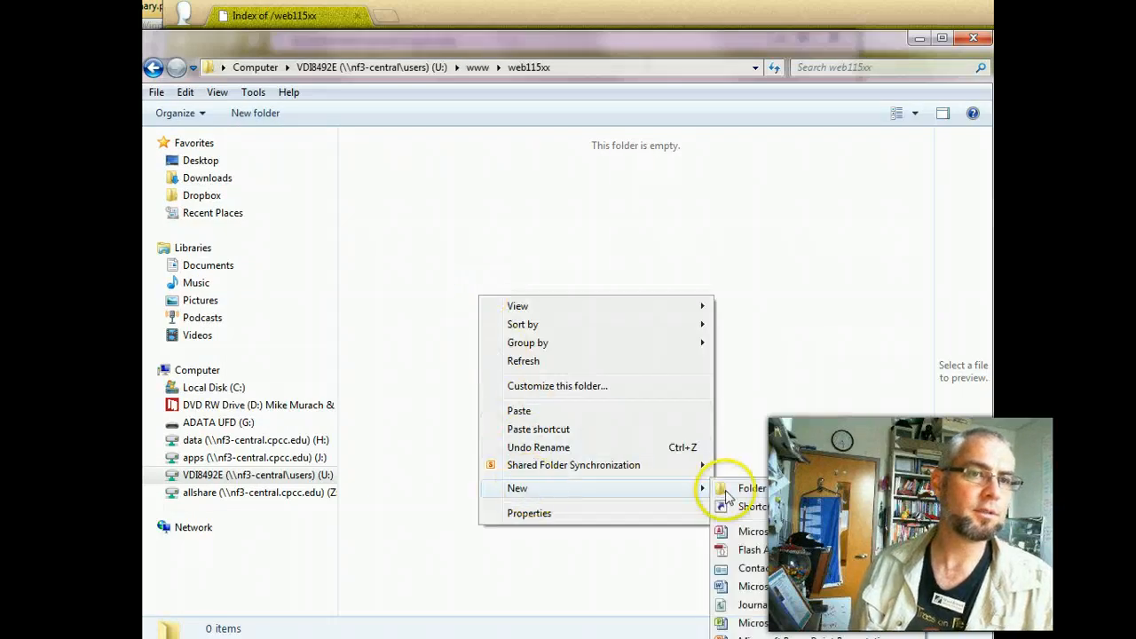
{"action": "left_click", "coordinate": [750, 488]}
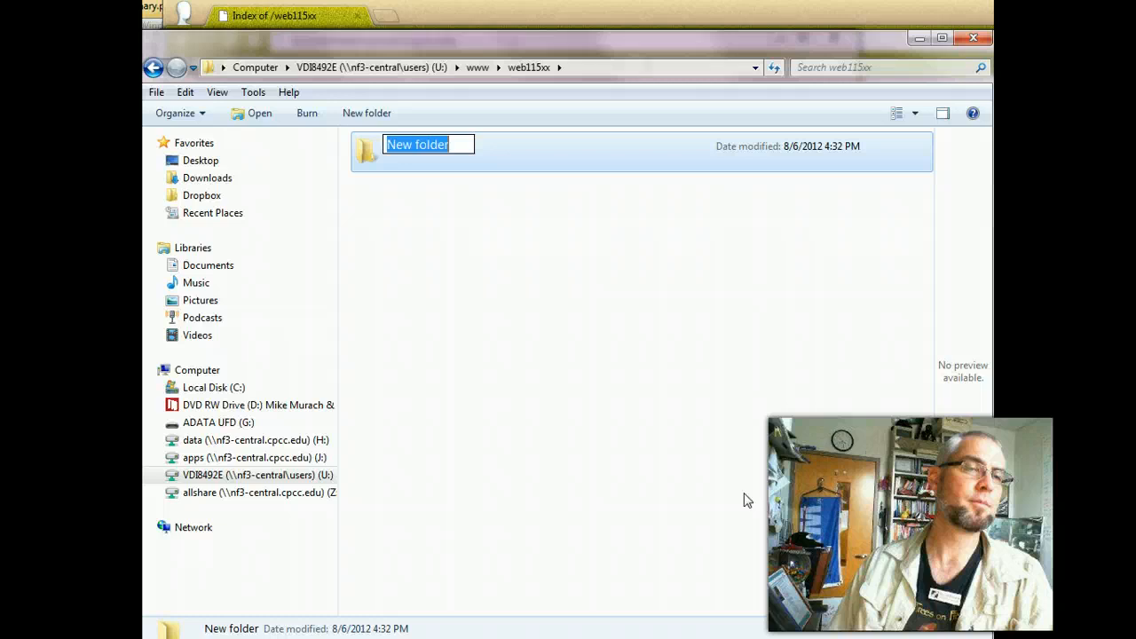
{"action": "type", "text": "slides"}
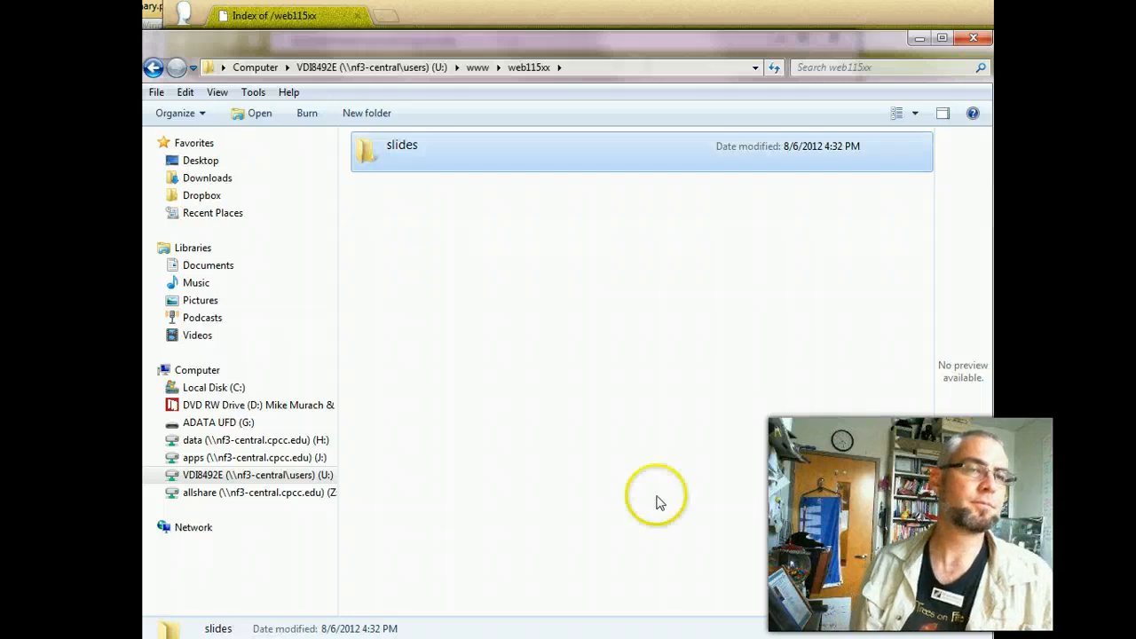
{"action": "double_click", "coordinate": [402, 145]}
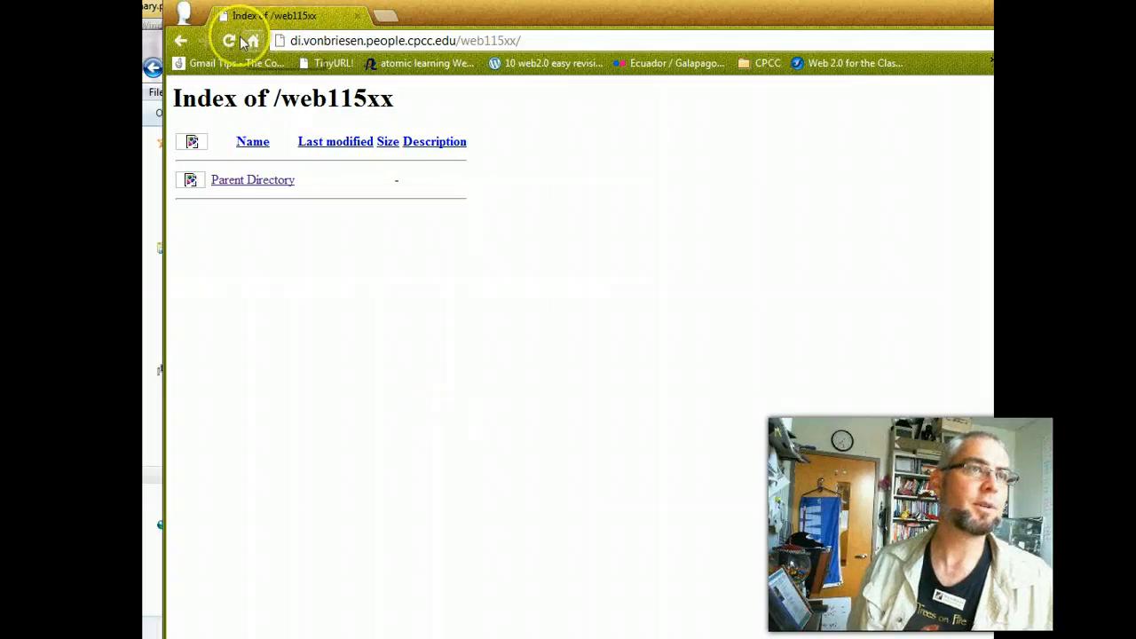
Reload the web115xx index and open the slides/ listing showing the chapter files
{"action": "left_click", "coordinate": [232, 41]}
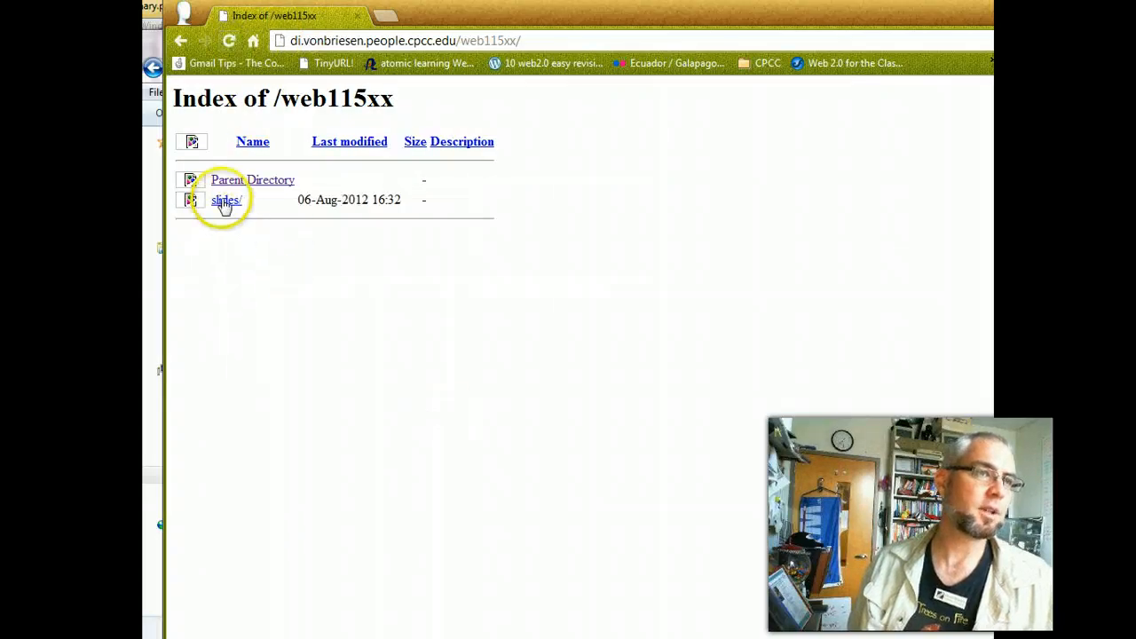
{"action": "left_click", "coordinate": [225, 199]}
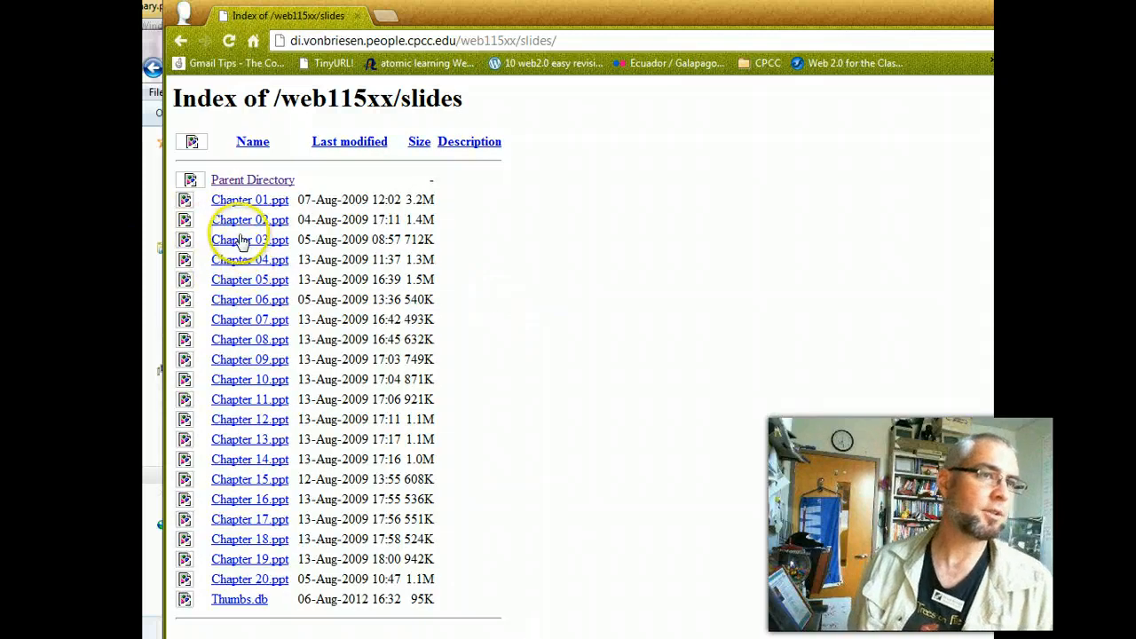
{"action": "mouse_move", "coordinate": [282, 320]}
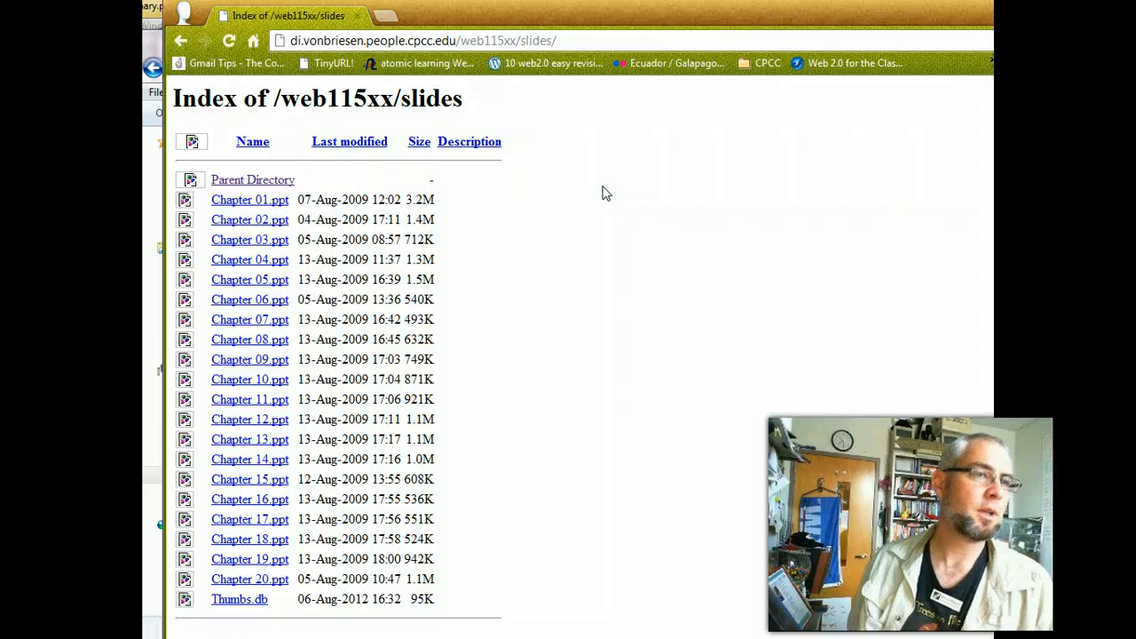
{"action": "mouse_move", "coordinate": [254, 351]}
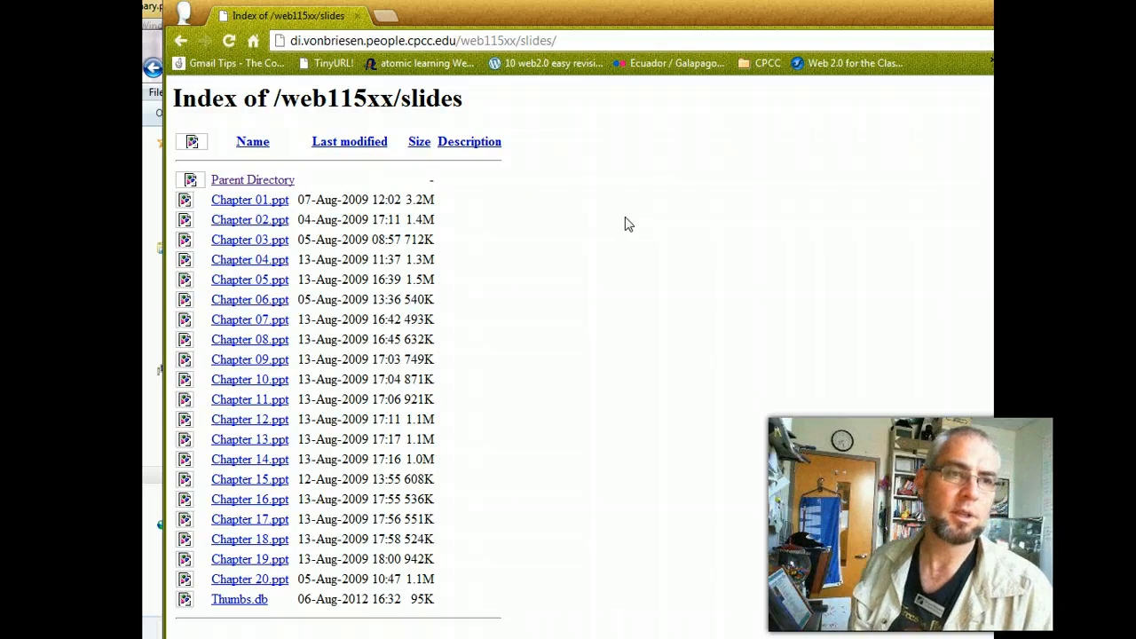
{"action": "mouse_move", "coordinate": [460, 570]}
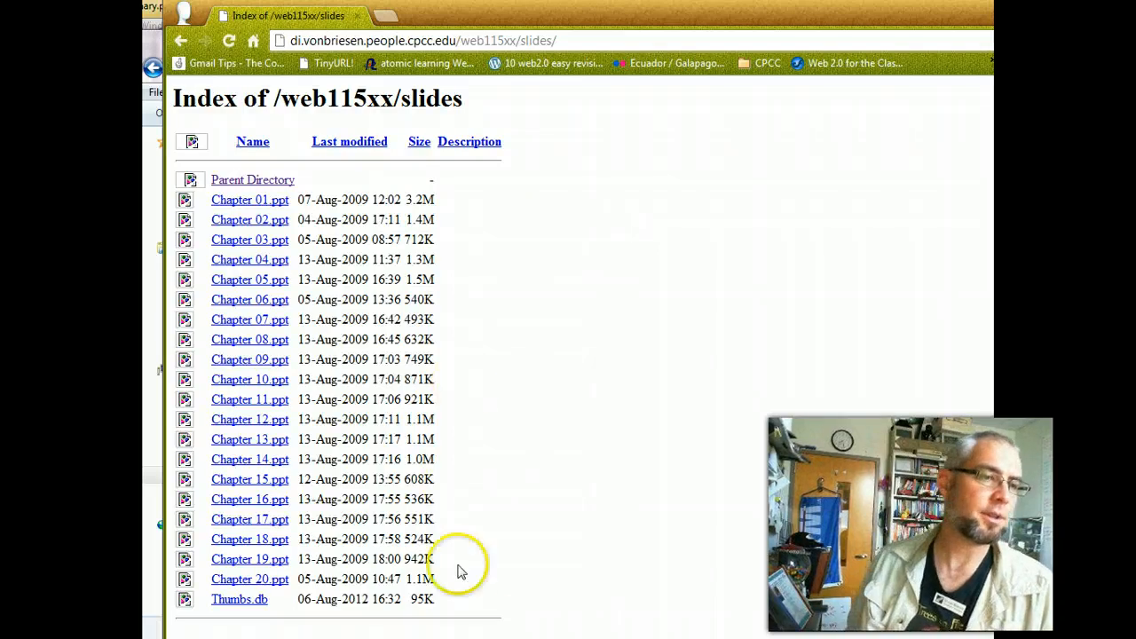